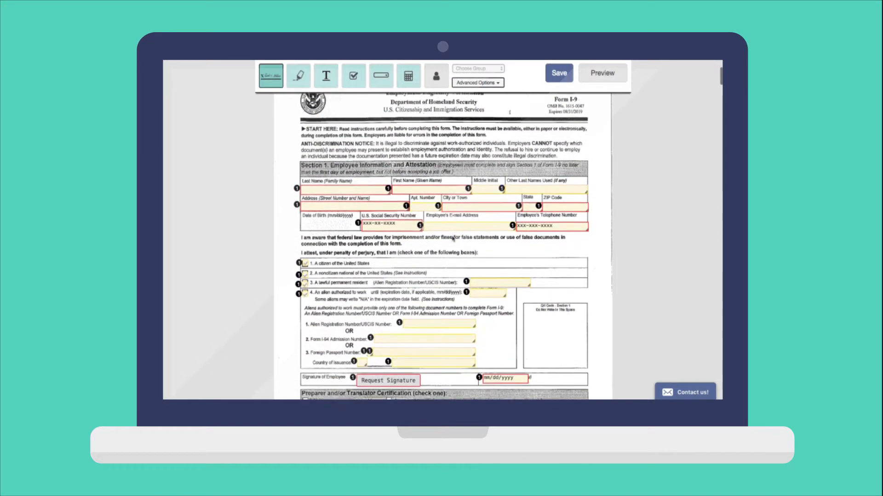
# Open the Albany High School requisition at its approval step and pick a review decision
pyautogui.scroll(-3)
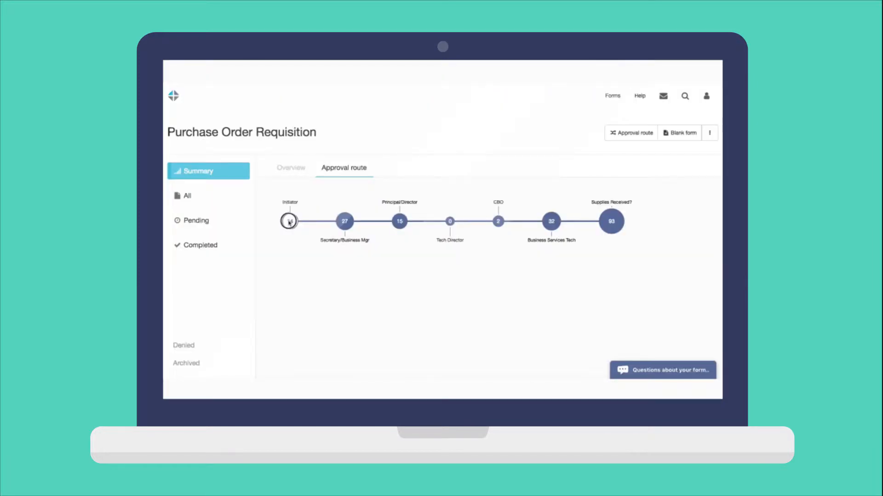
pyautogui.moveTo(344, 221)
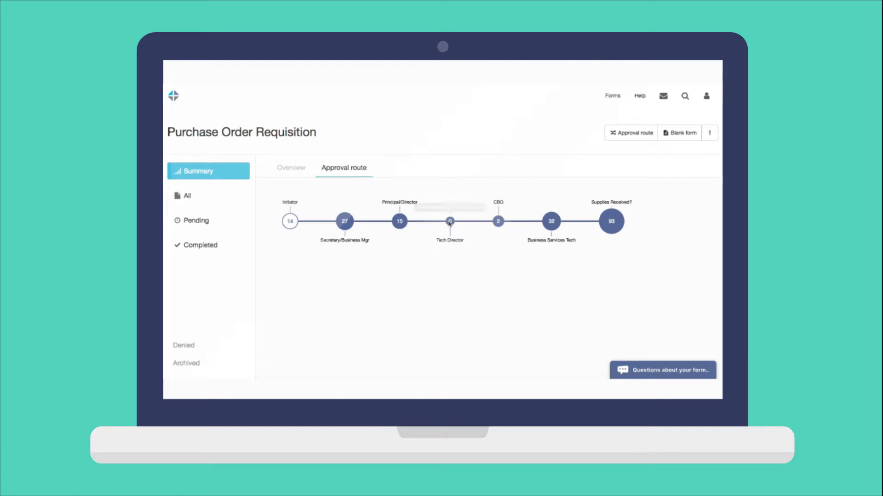
pyautogui.moveTo(497, 221)
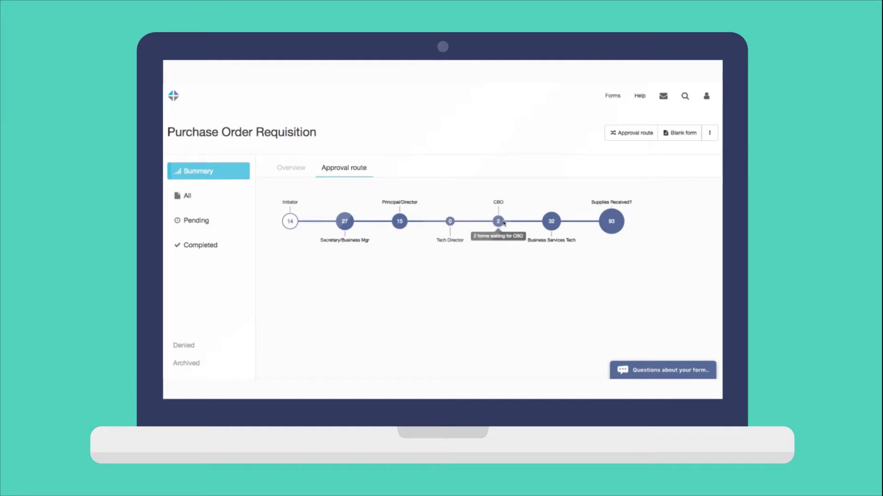
pyautogui.click(196, 220)
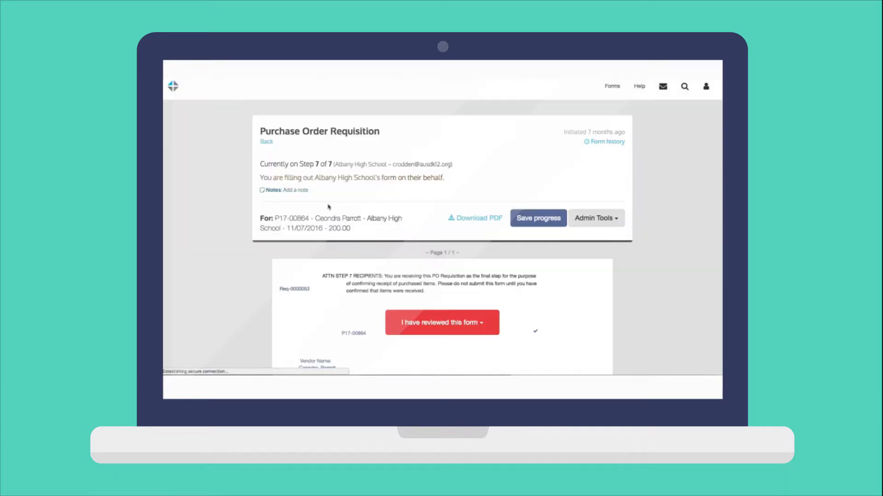
pyautogui.click(442, 322)
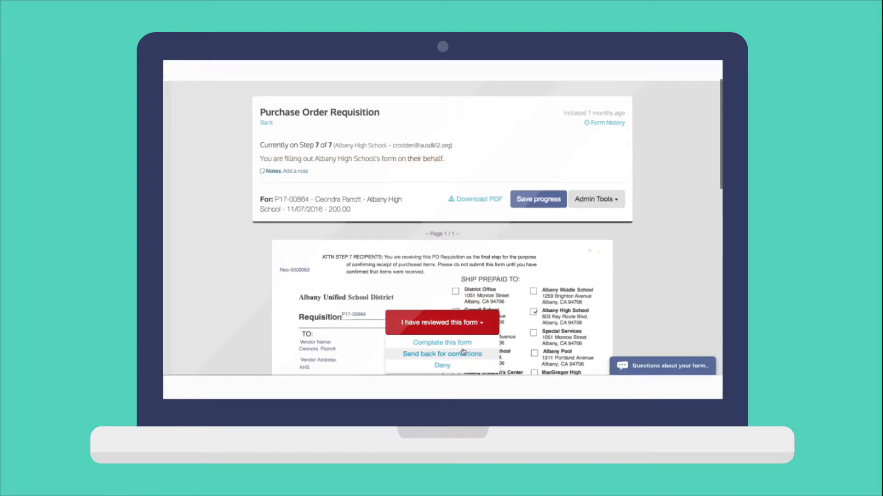
pyautogui.click(442, 354)
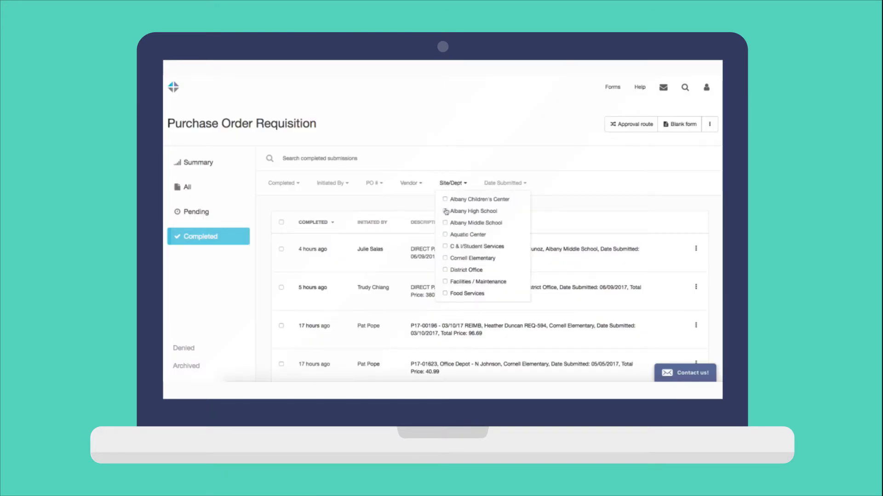
# Filter completed requisitions to Albany High School, submitted in the last 90 days
pyautogui.click(445, 211)
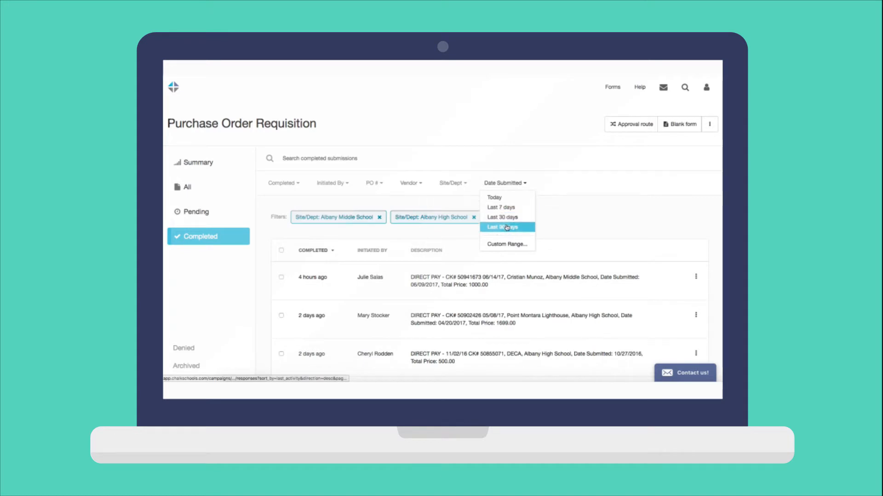
pyautogui.click(506, 226)
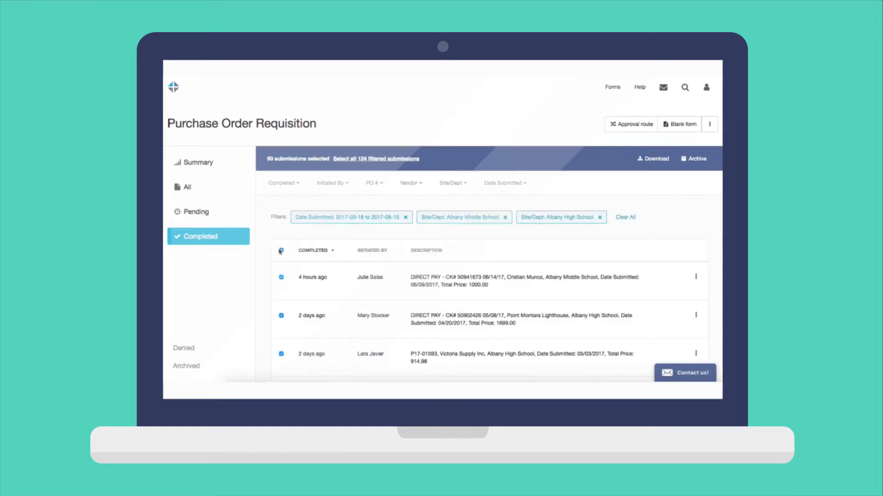